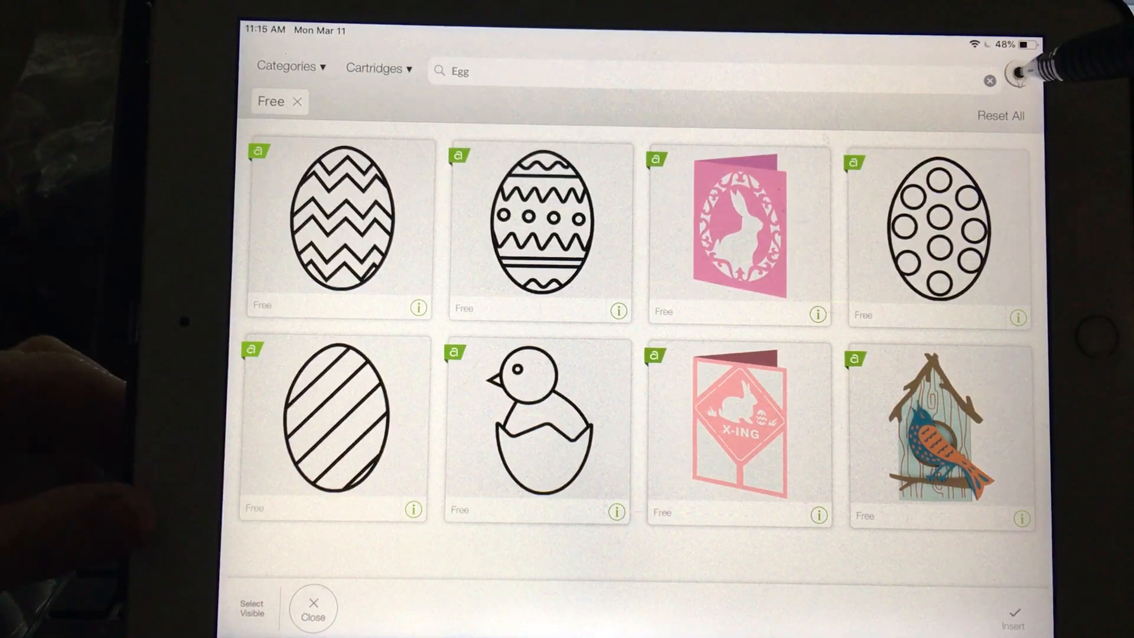
Insert the free zigzag-and-dots egg from the Egg results onto the canvas (about 3.66 × 5.16 in)
click(1021, 80)
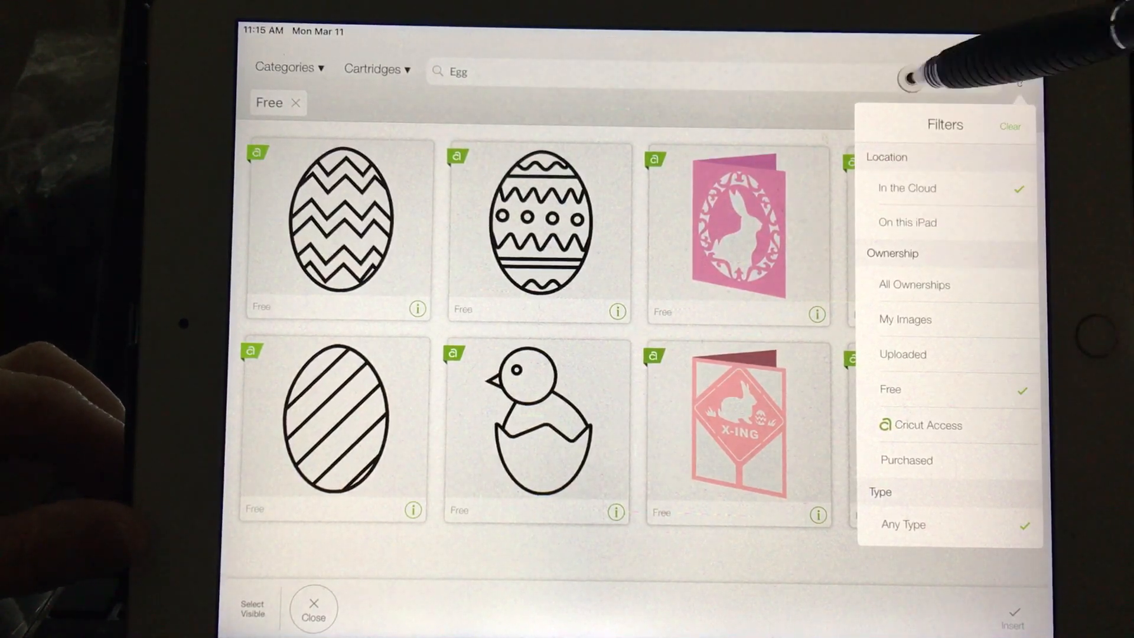
click(1020, 81)
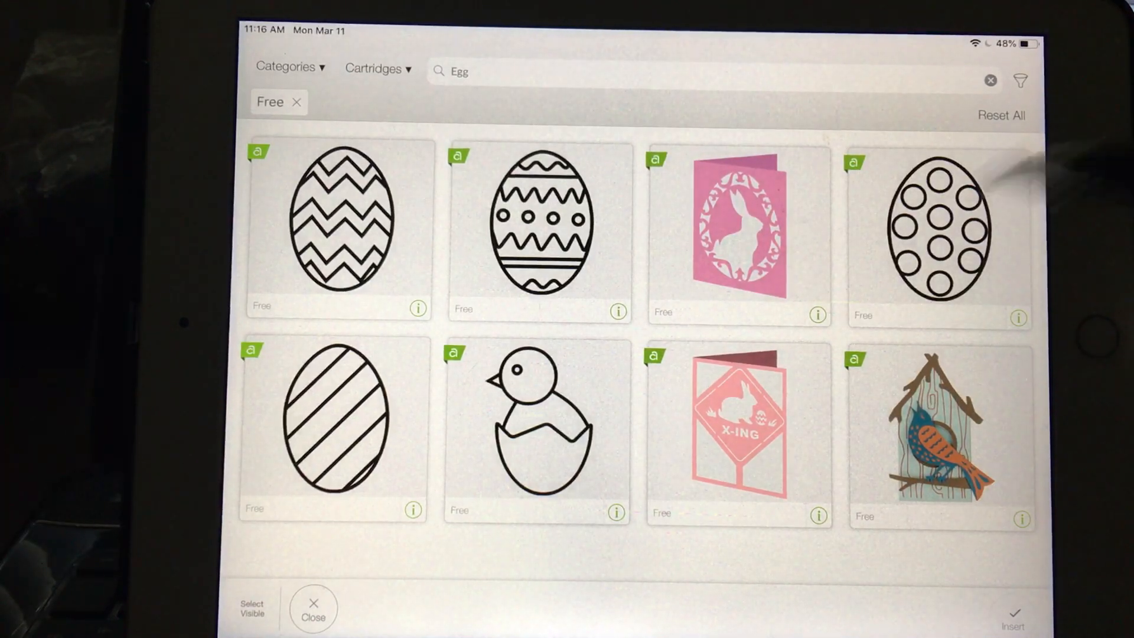
click(538, 224)
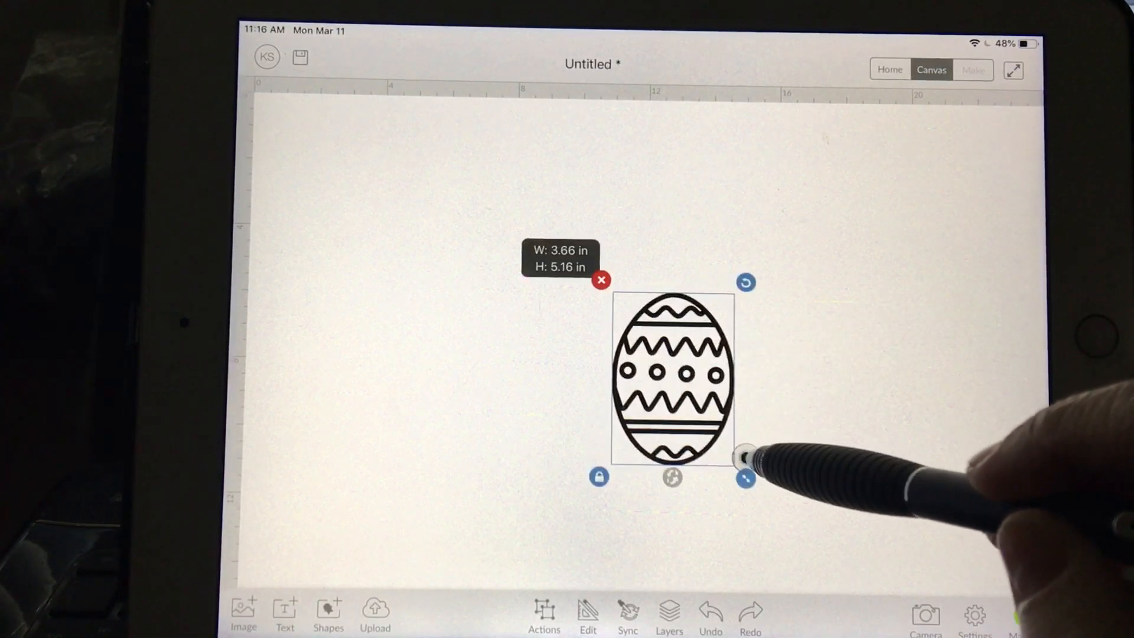
Drag the egg's resize handle outward to roughly double its size
drag(745, 478, 775, 524)
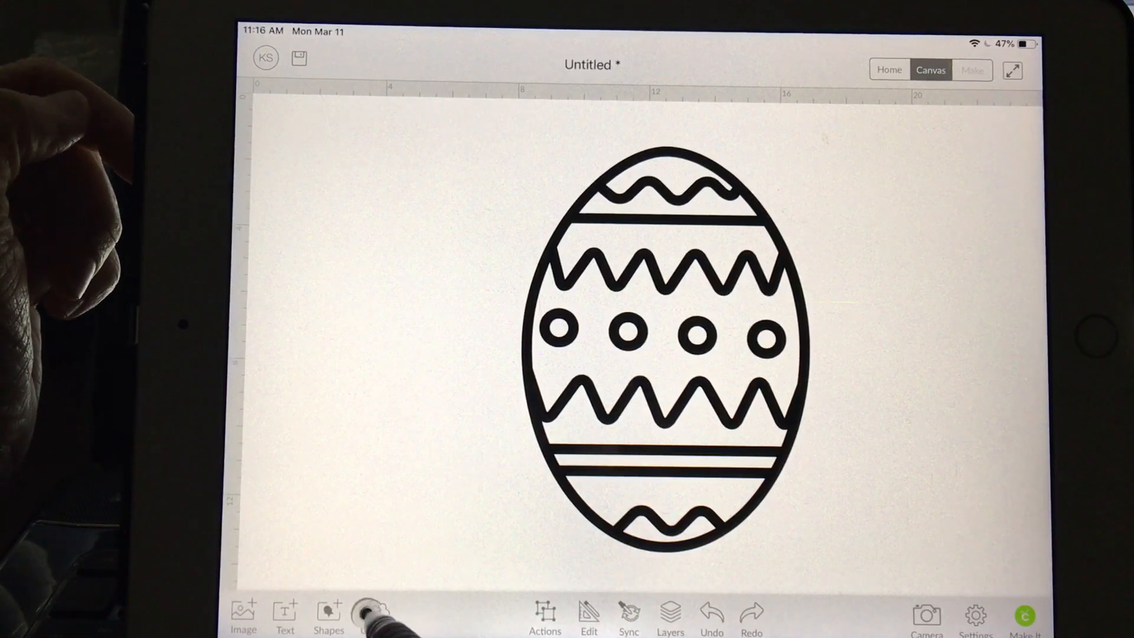
Upload the egg screenshot from the iPad photo library into the cleanup flow
click(375, 615)
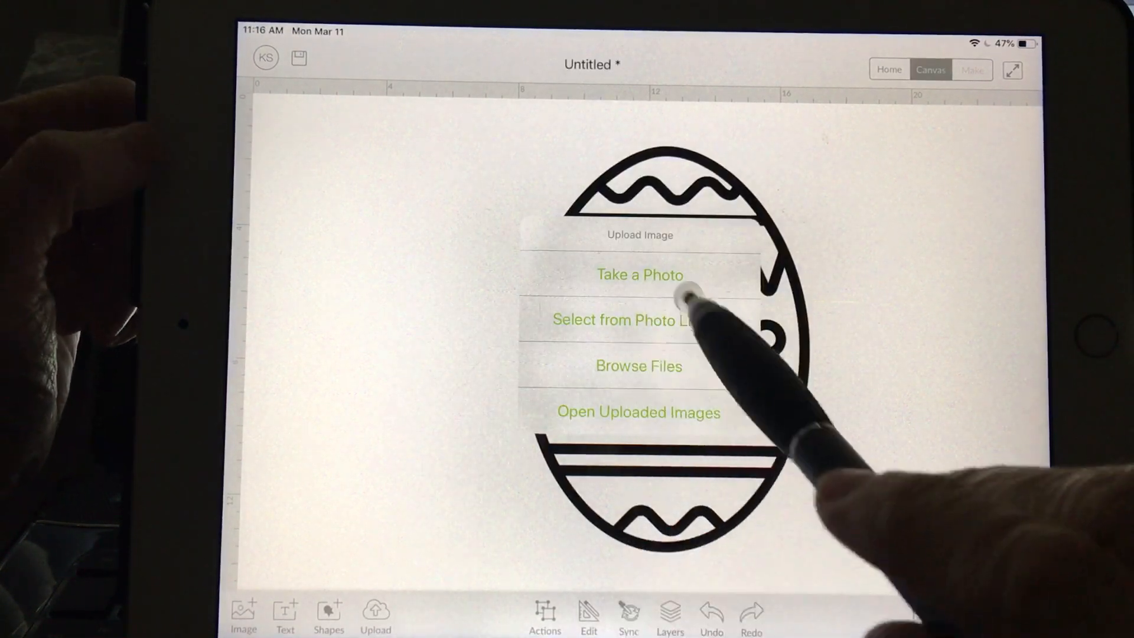
click(626, 319)
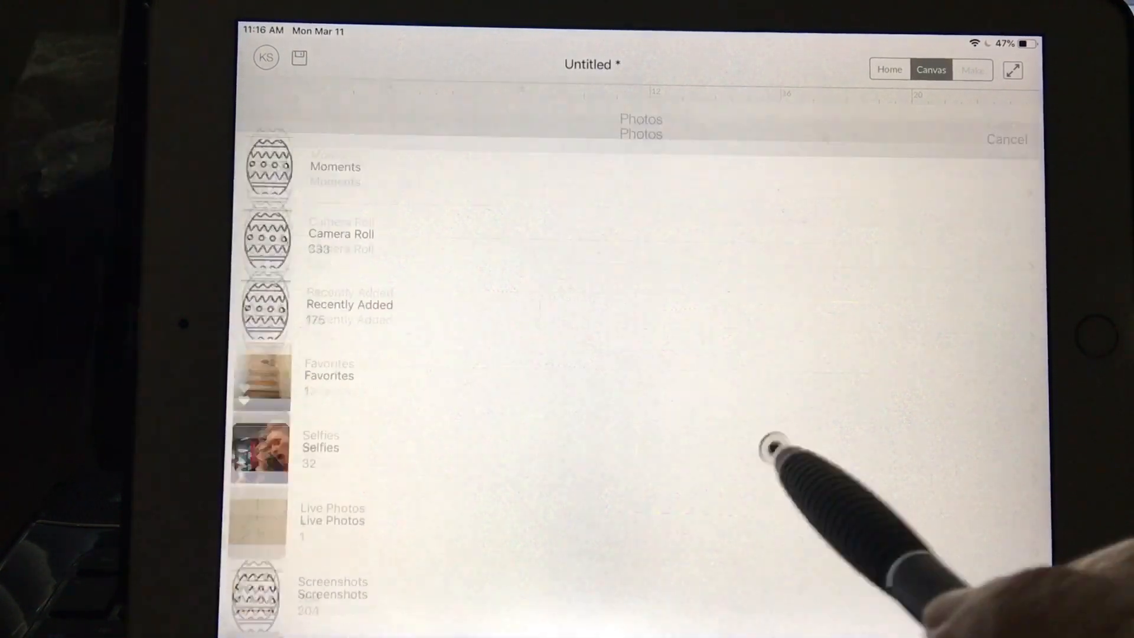
click(340, 233)
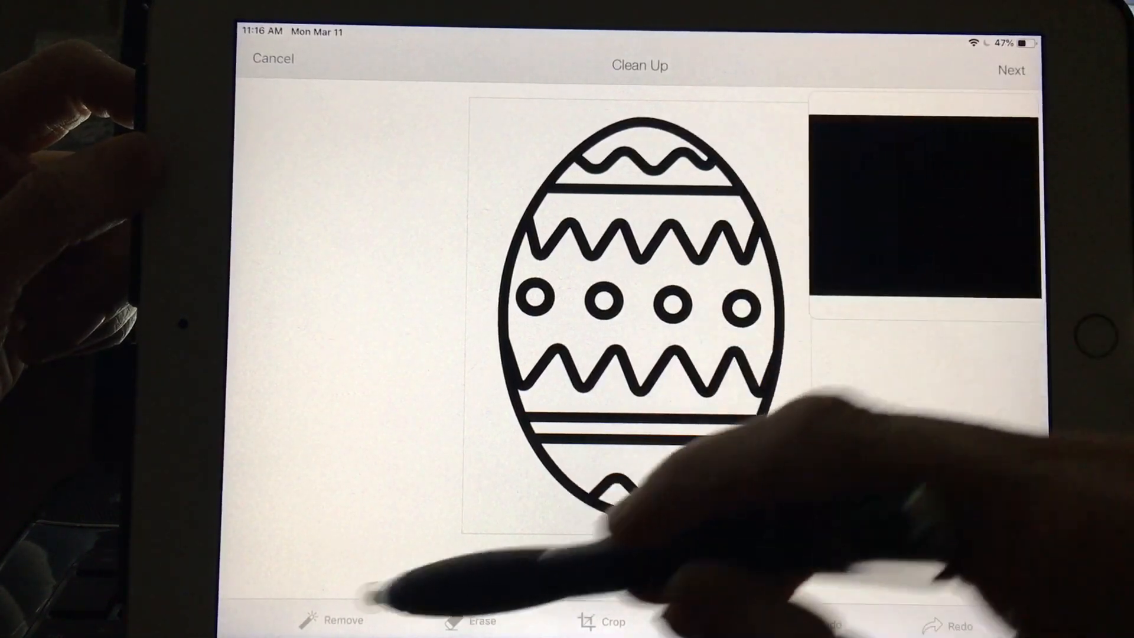
Use Remove to make the white background and two circle interiors transparent
click(339, 619)
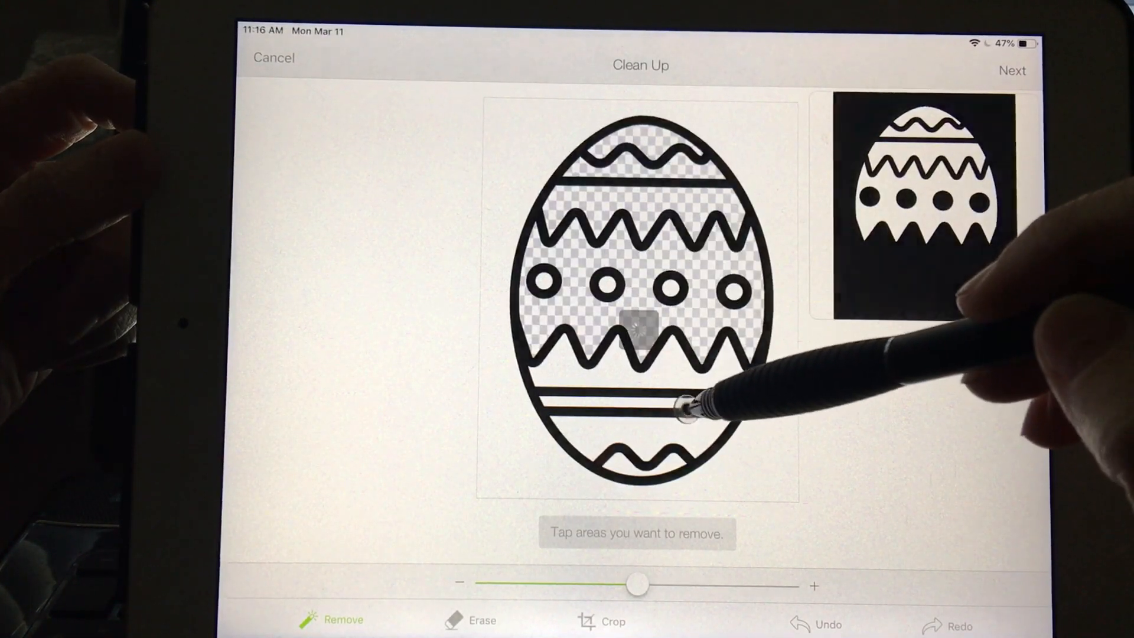
click(666, 391)
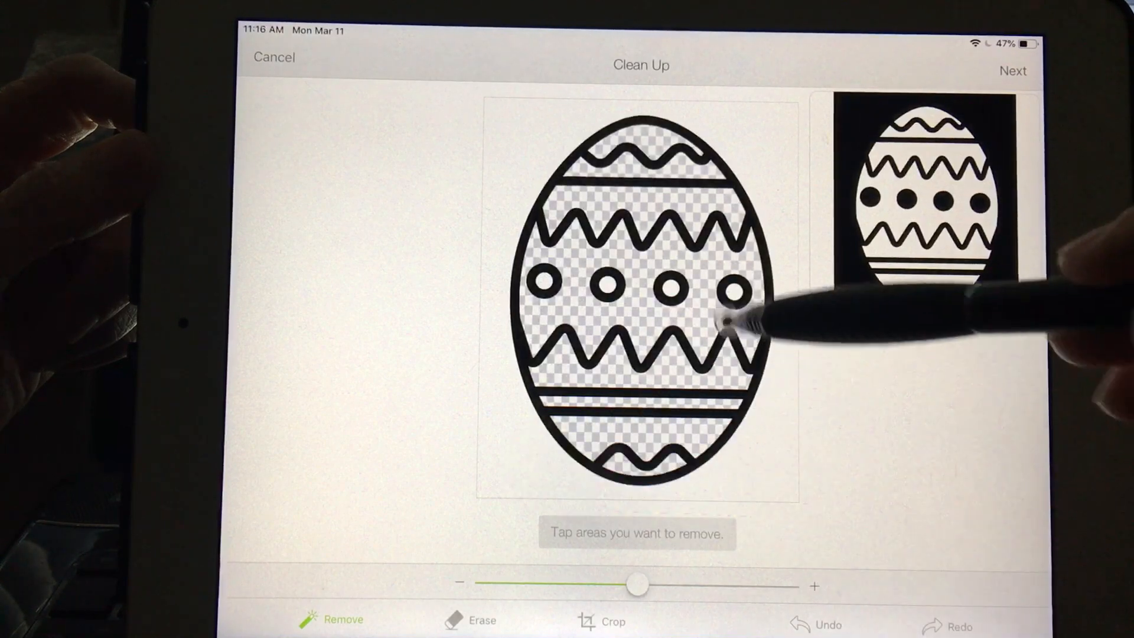
click(731, 296)
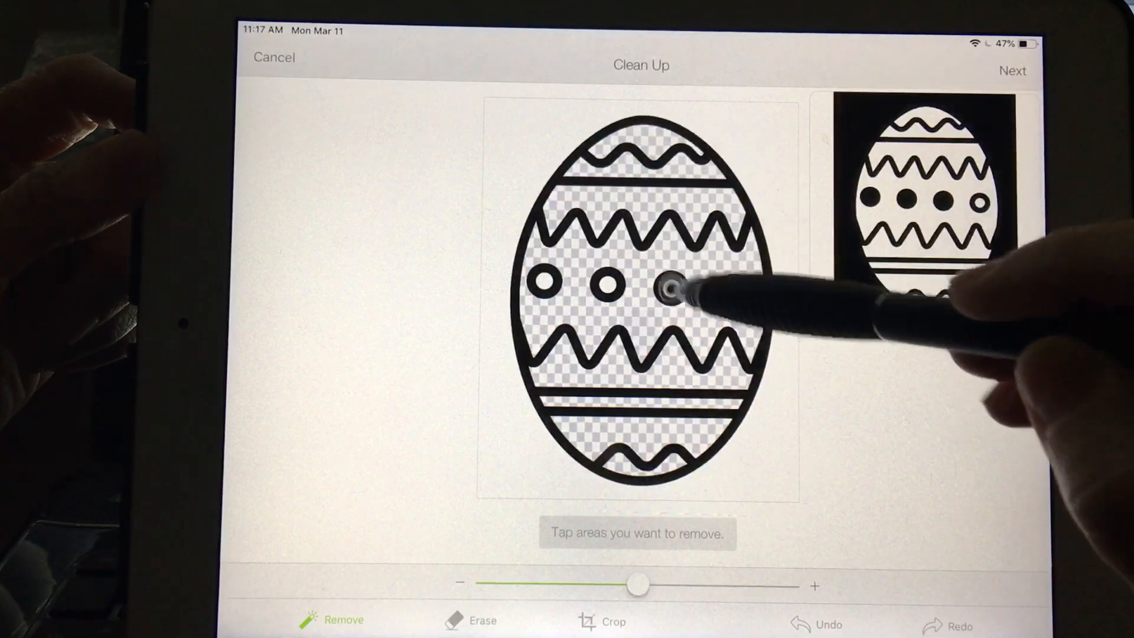
click(673, 284)
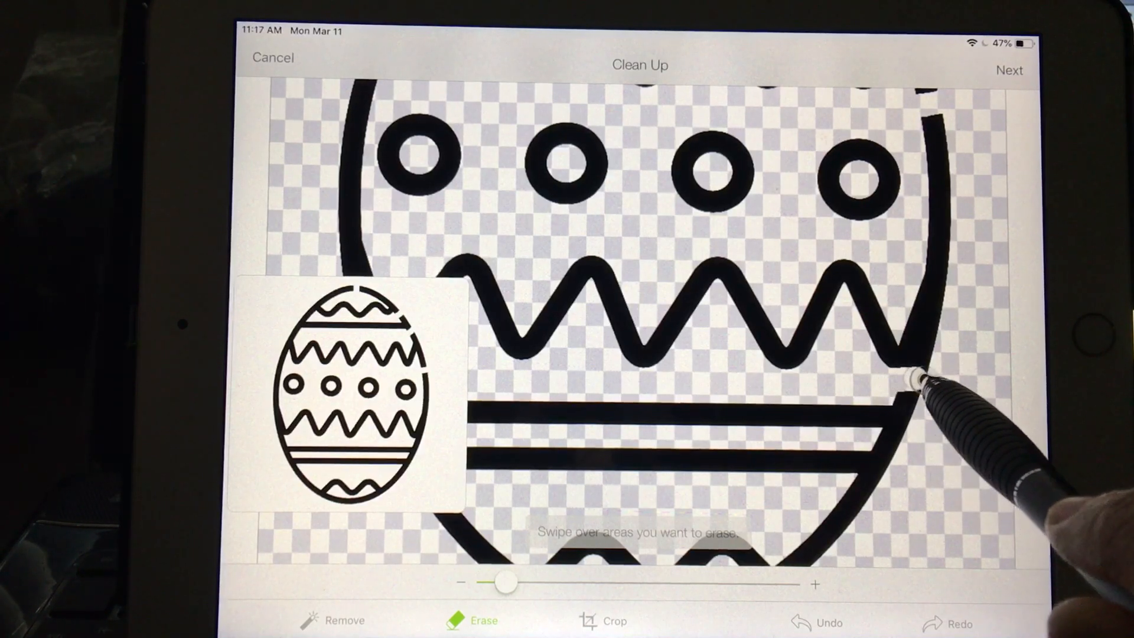
Erase a bridge gap through the egg's outline near the top
drag(919, 376, 868, 434)
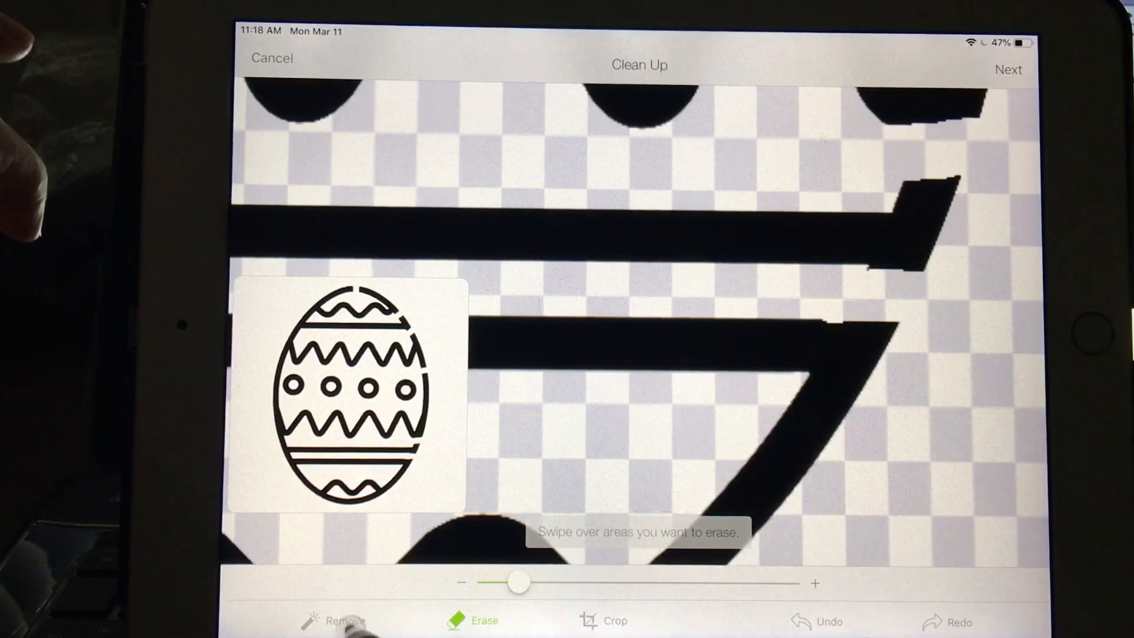
Erase bridges through the remaining circles and outline sections, then advance to Refine
click(345, 621)
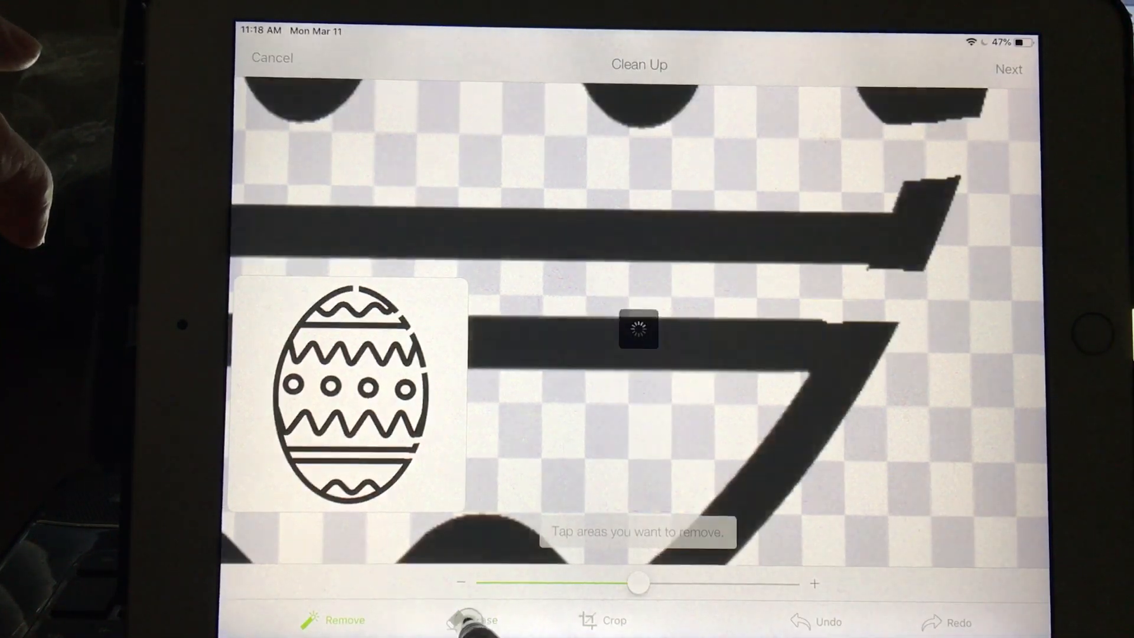
click(484, 619)
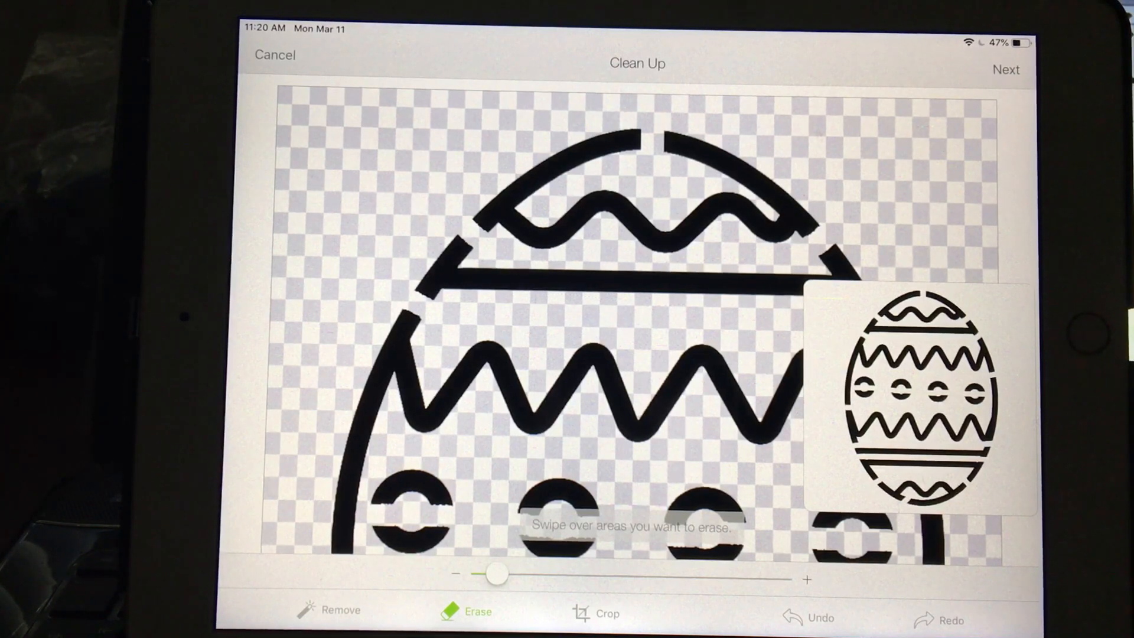
click(1005, 70)
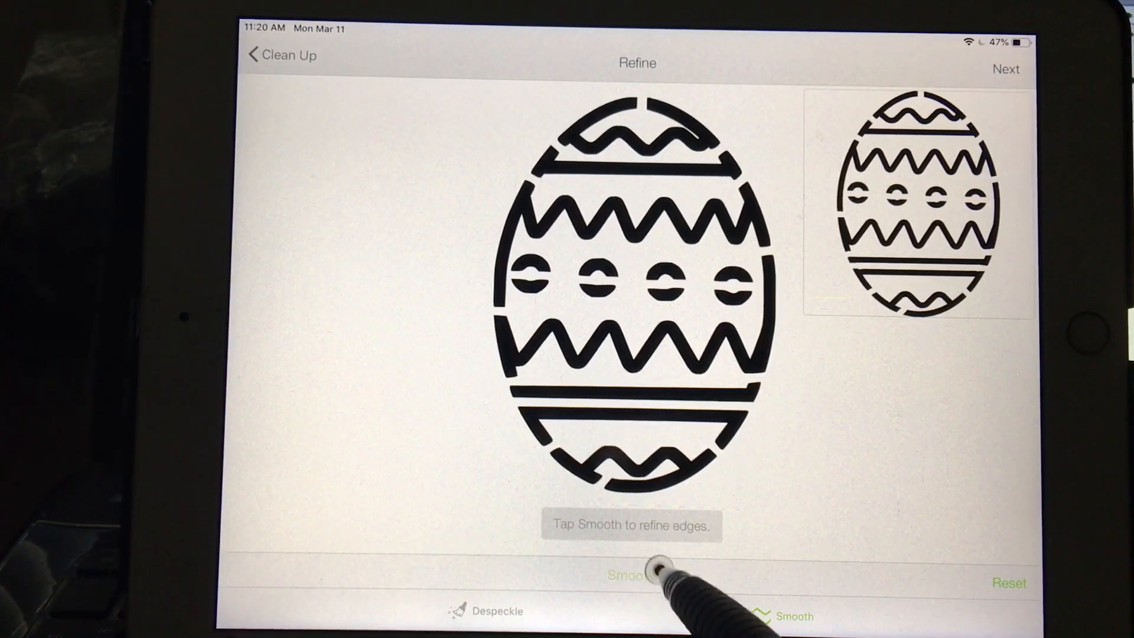
Save the bridged egg stencil as a Cut Image
click(631, 576)
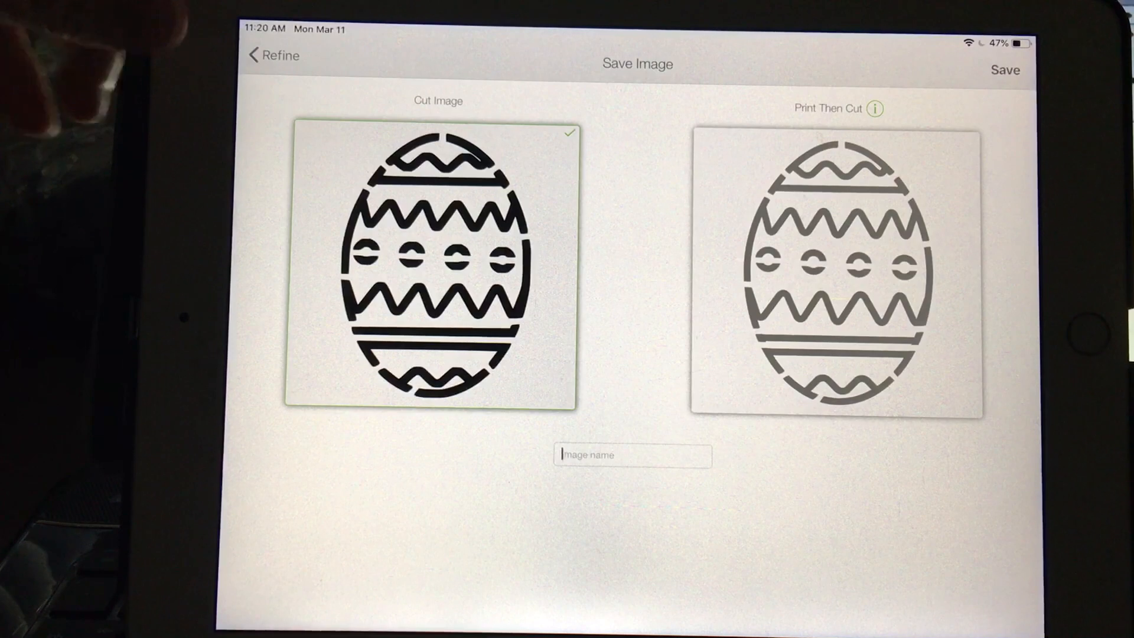
click(272, 56)
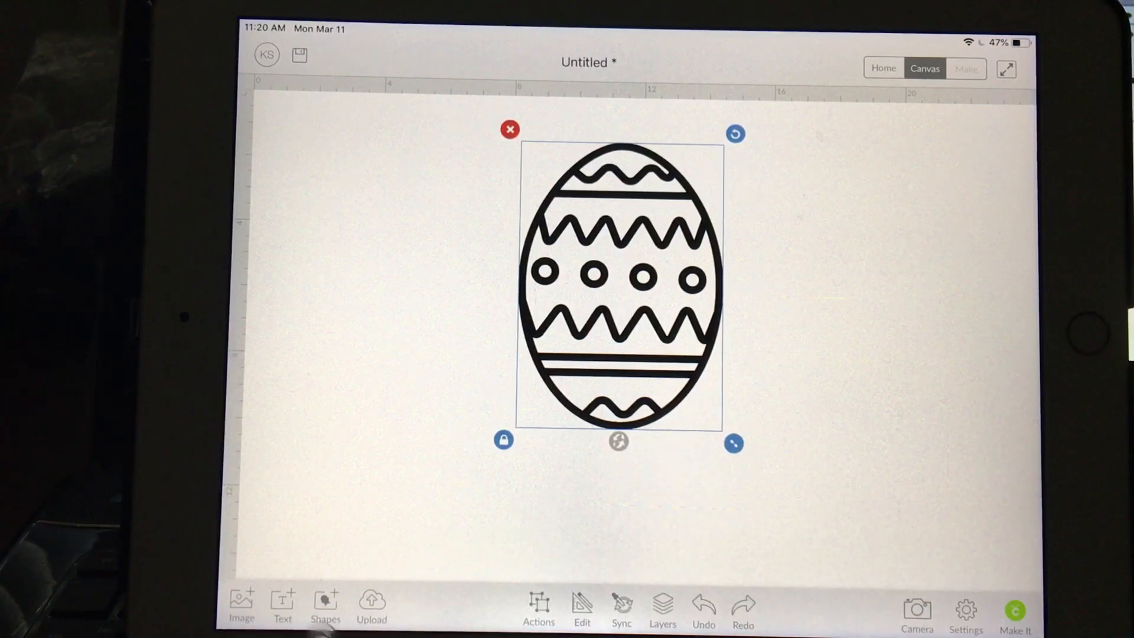
Add a square shape from Shapes on top of the egg
click(325, 606)
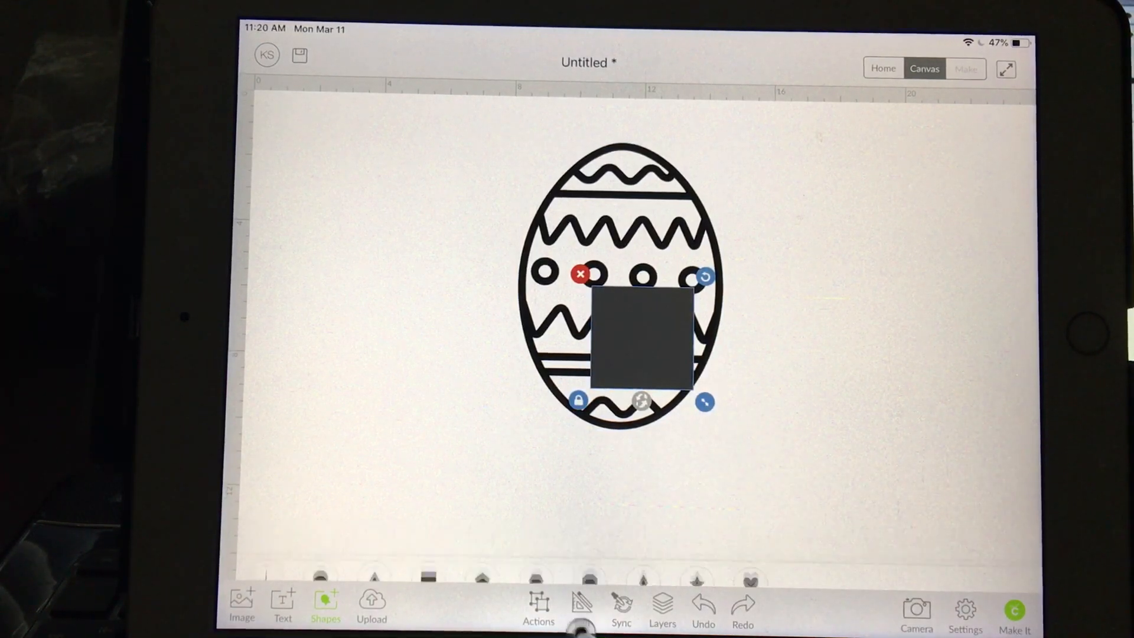
Resize the square to 5.5 × 5.5 inches and send the egg to the front
click(581, 608)
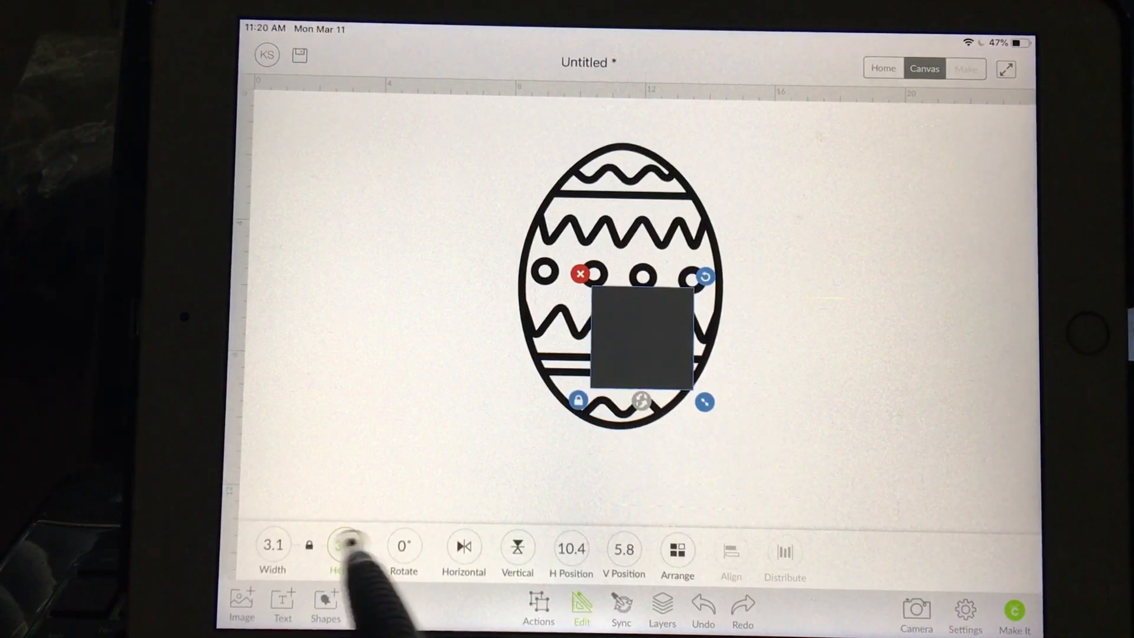
click(344, 544)
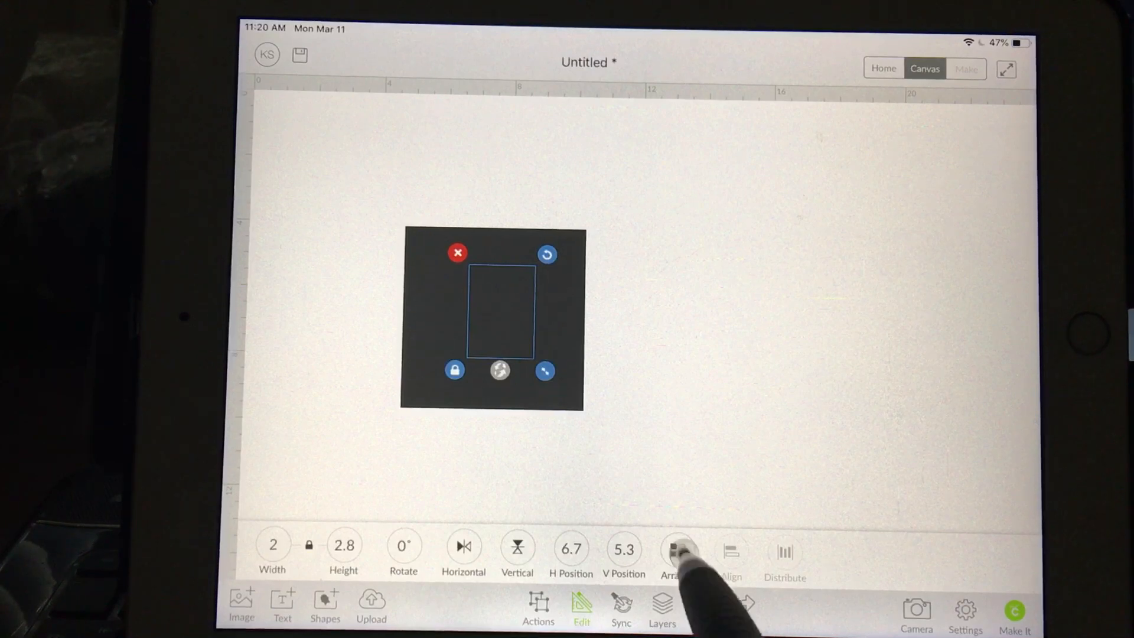
click(676, 546)
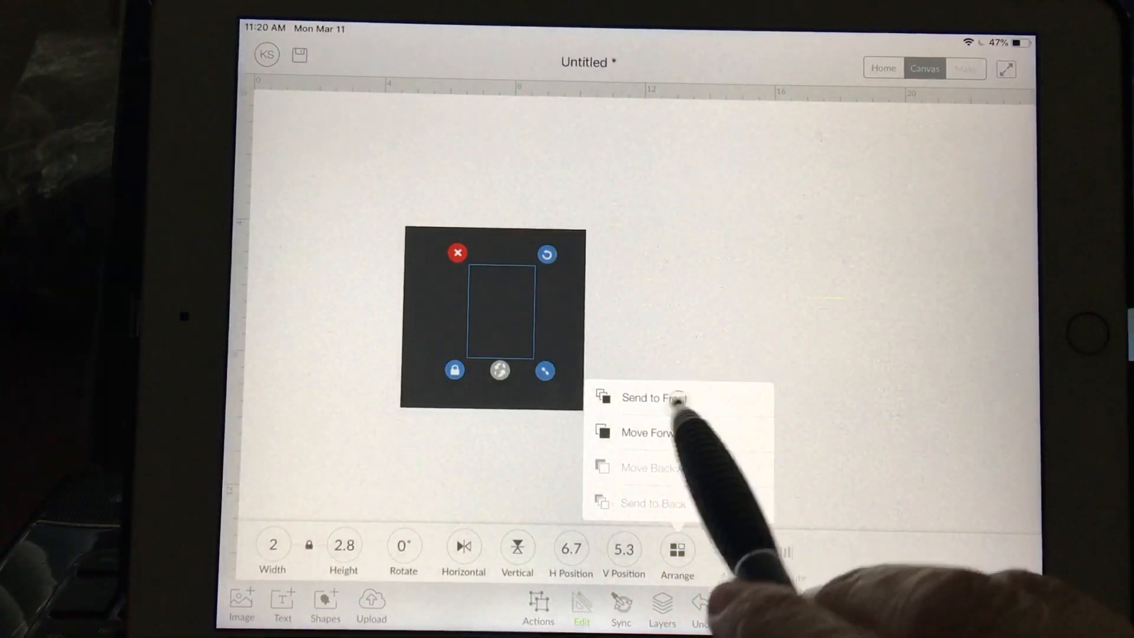
click(652, 397)
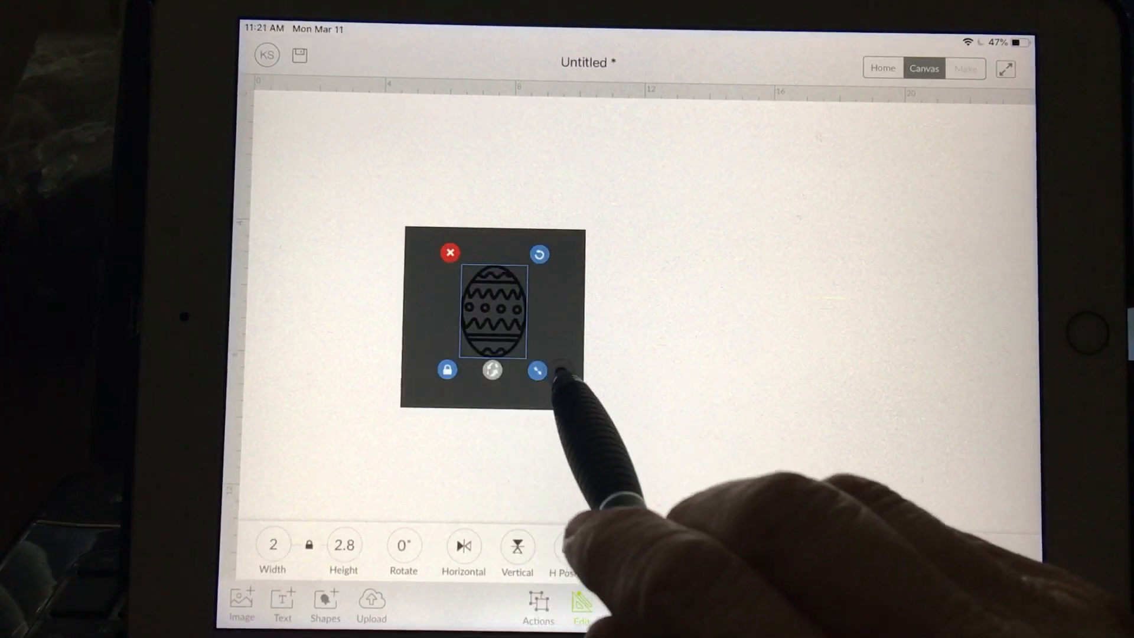
Select the egg and square together and center-align the egg on the square
drag(561, 371, 594, 423)
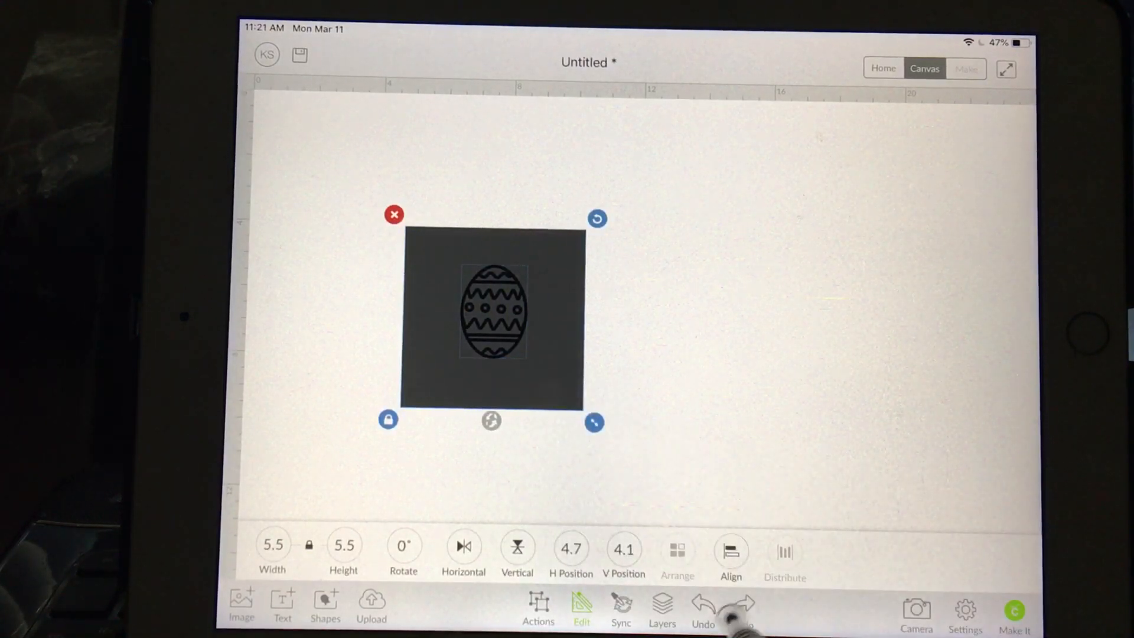
click(730, 548)
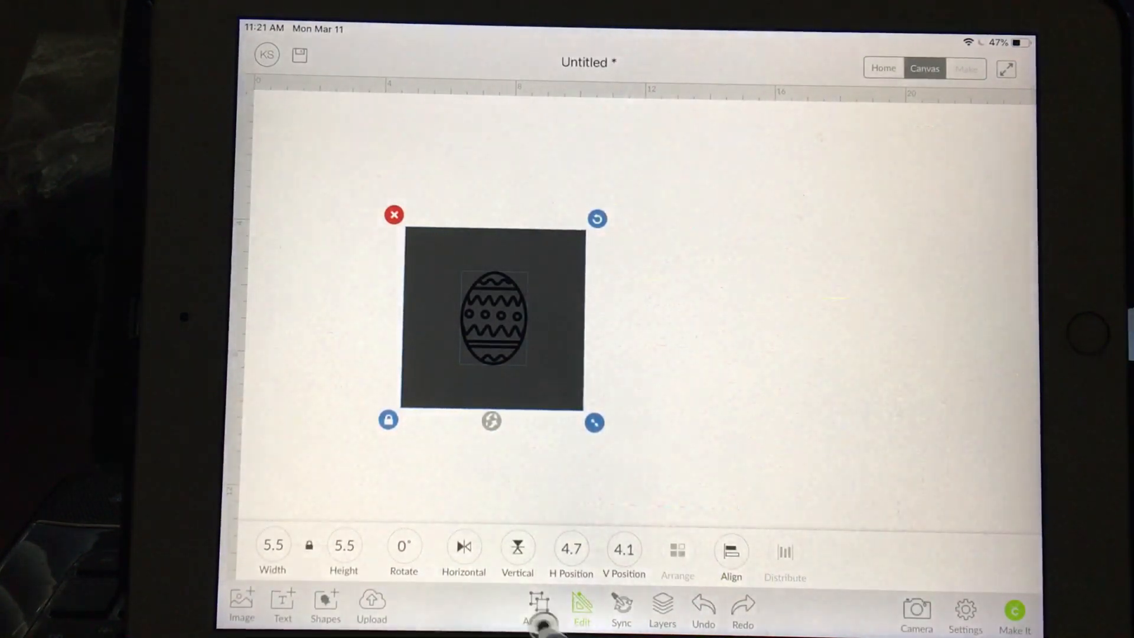
click(538, 611)
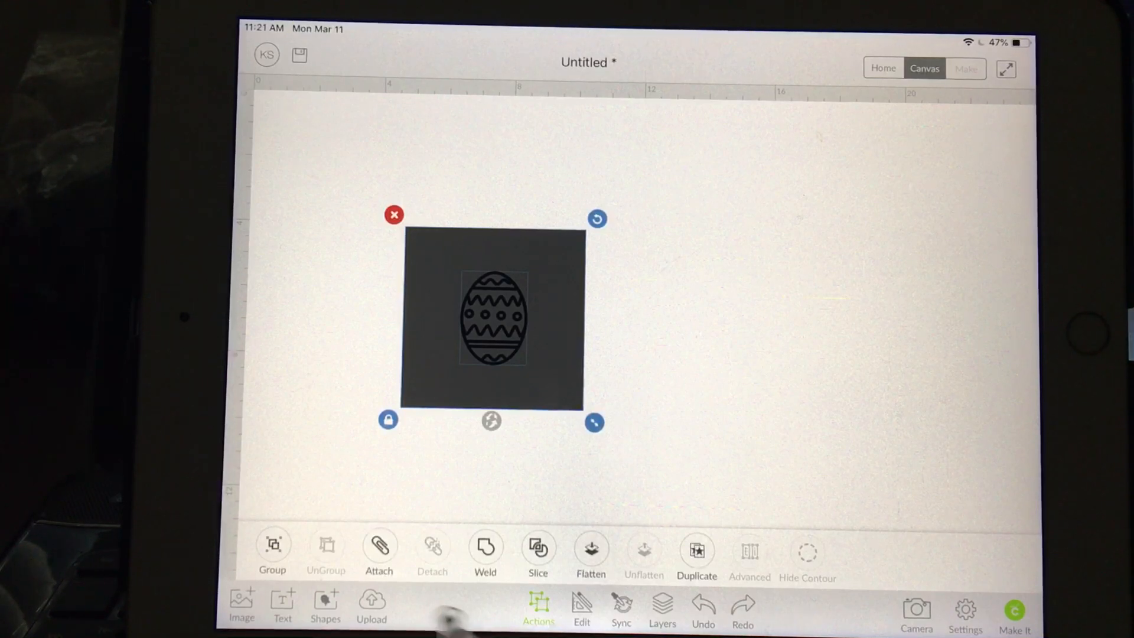